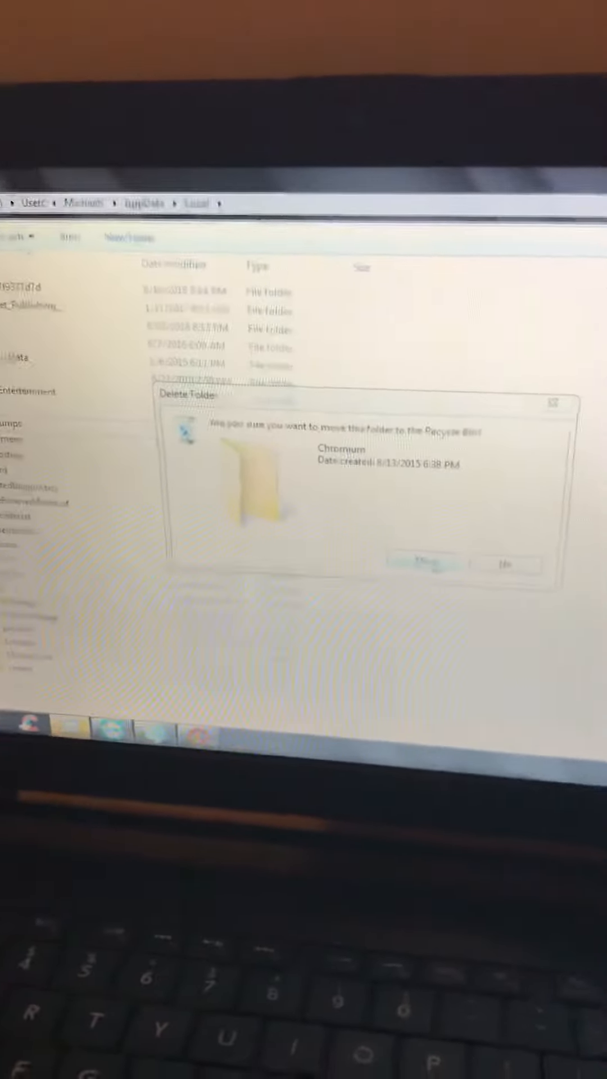
Confirm moving the Chromium folder to the Recycle Bin; an Item Not Found notice appears.
click(426, 564)
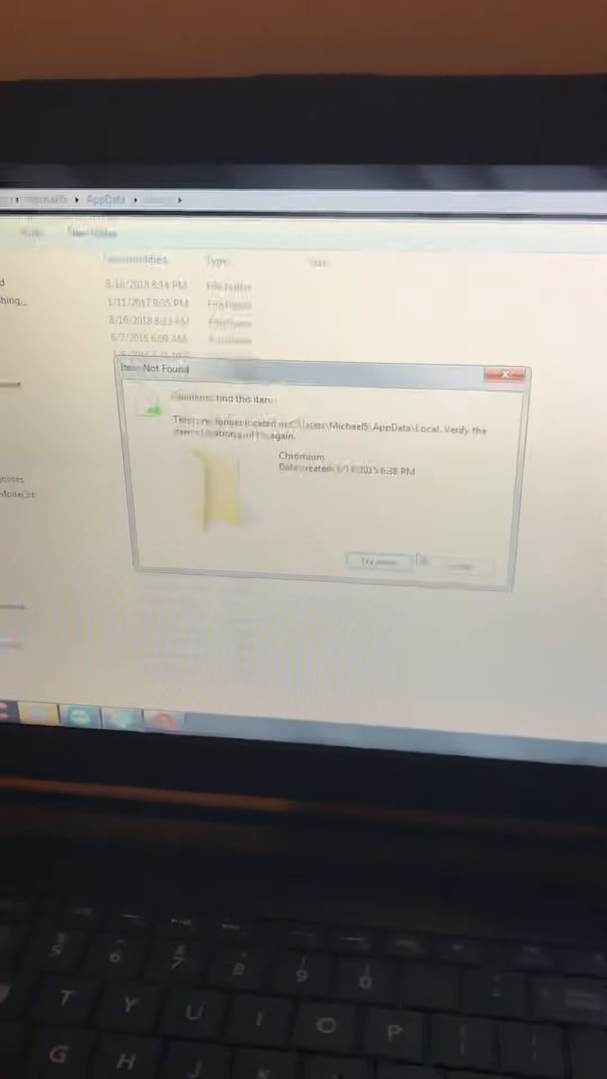